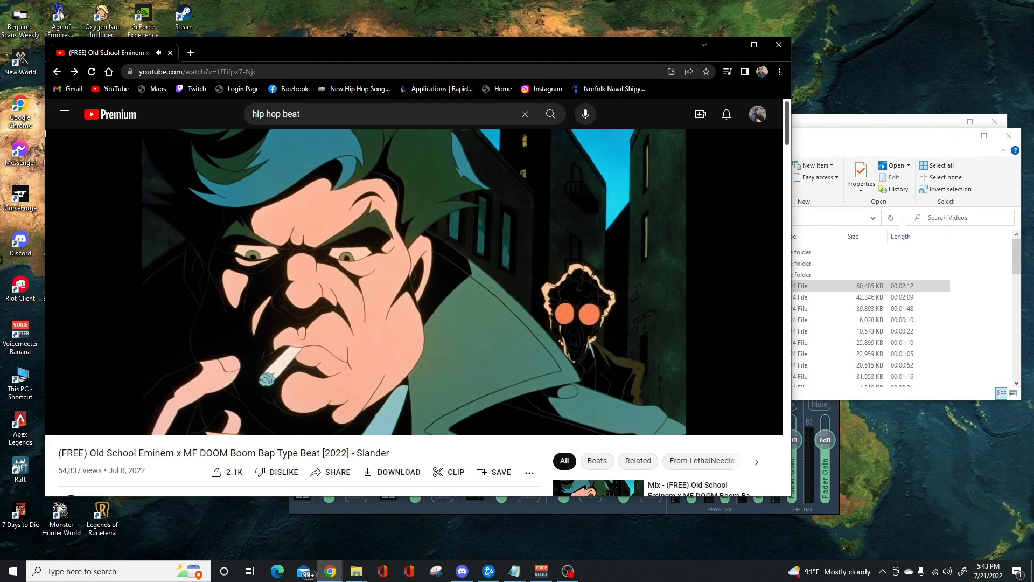
{"action": "mouse_move", "coordinate": [774, 418]}
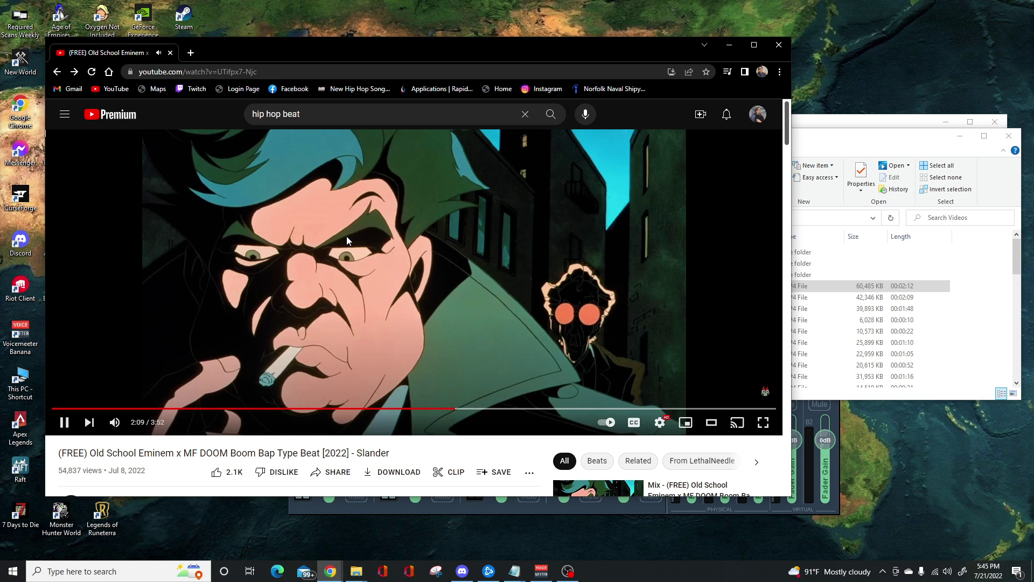
Pause the Slander boom bap type beat at 2:09 of 3:52.
{"action": "left_click", "coordinate": [64, 422]}
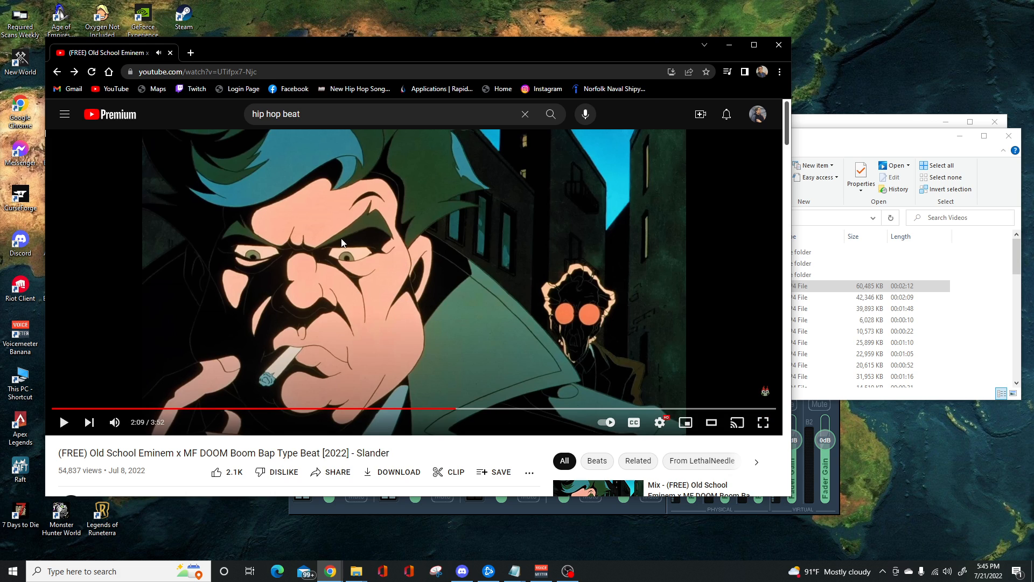